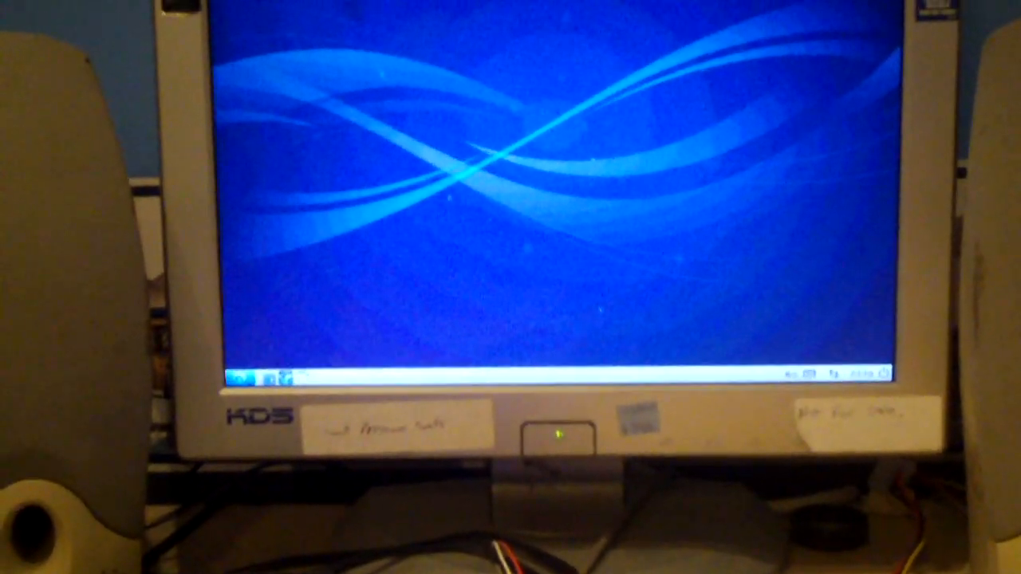
Step: Launch the Chromium web browser from the start menu
click(255, 375)
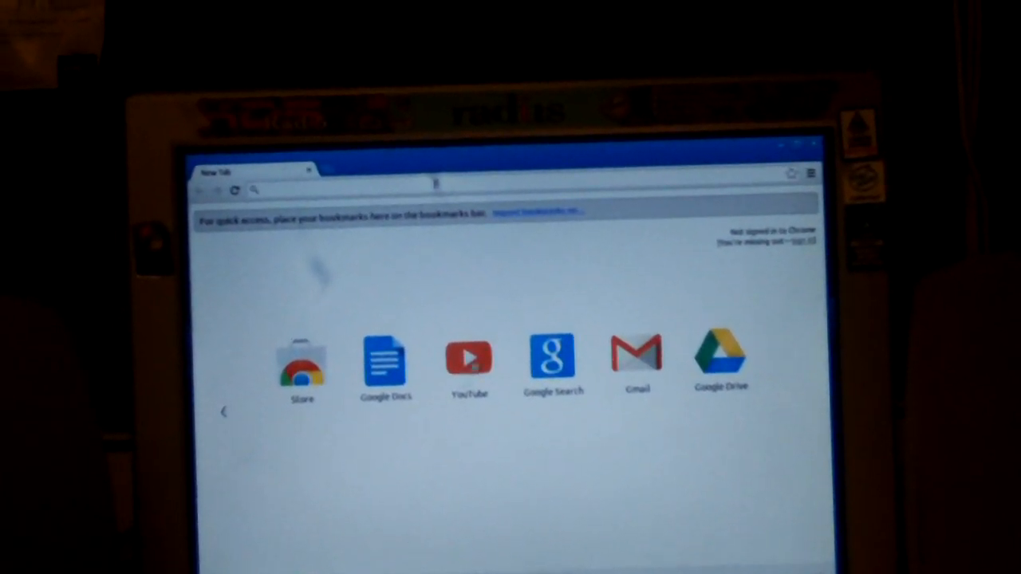
Step: Open YouTube and search for 'cube' to reach the Cube Computer Company channel
click(469, 359)
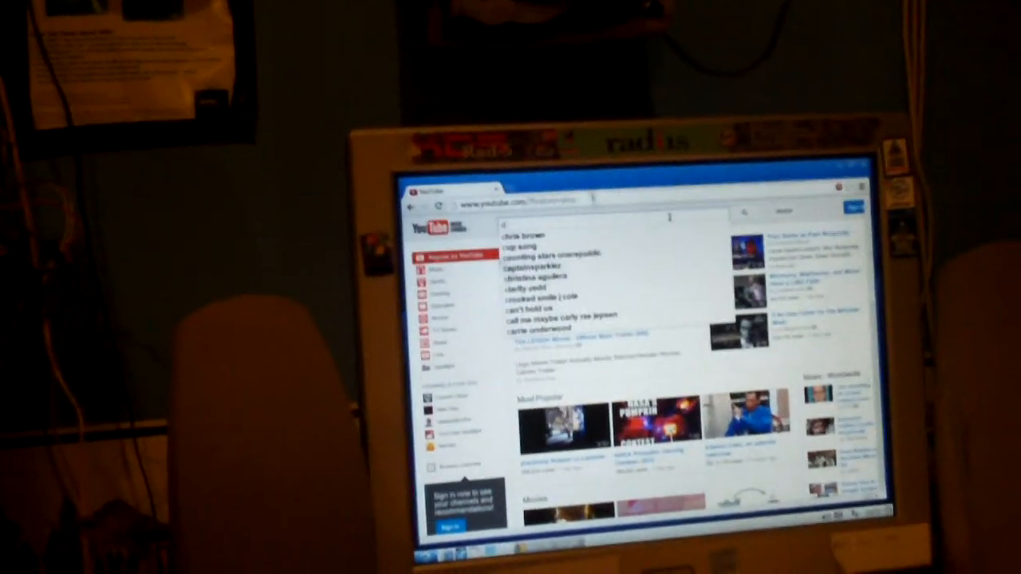
text(cube)
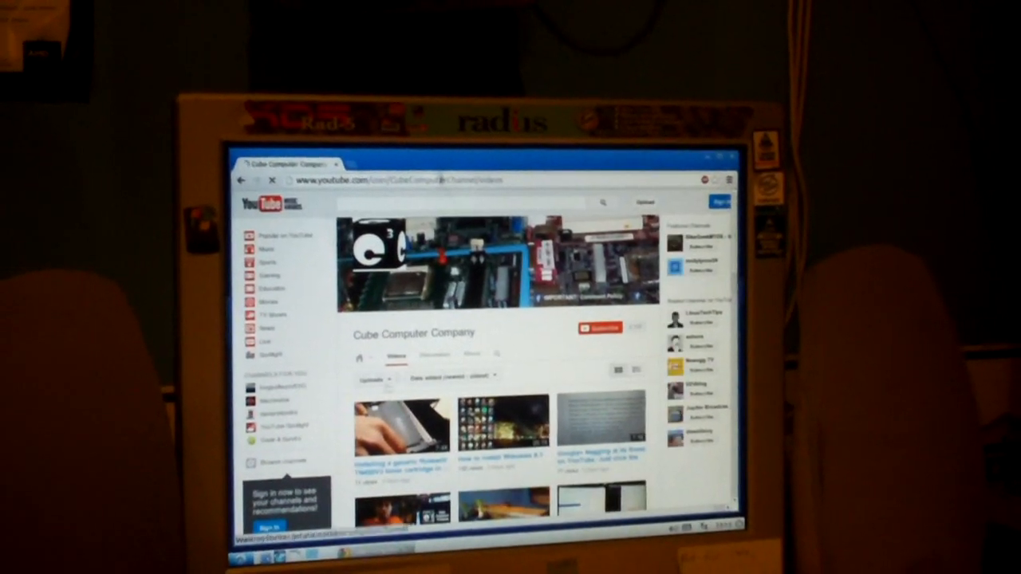
Step: Scroll the Cube Computer Company videos and play one of them
scroll(down, 3)
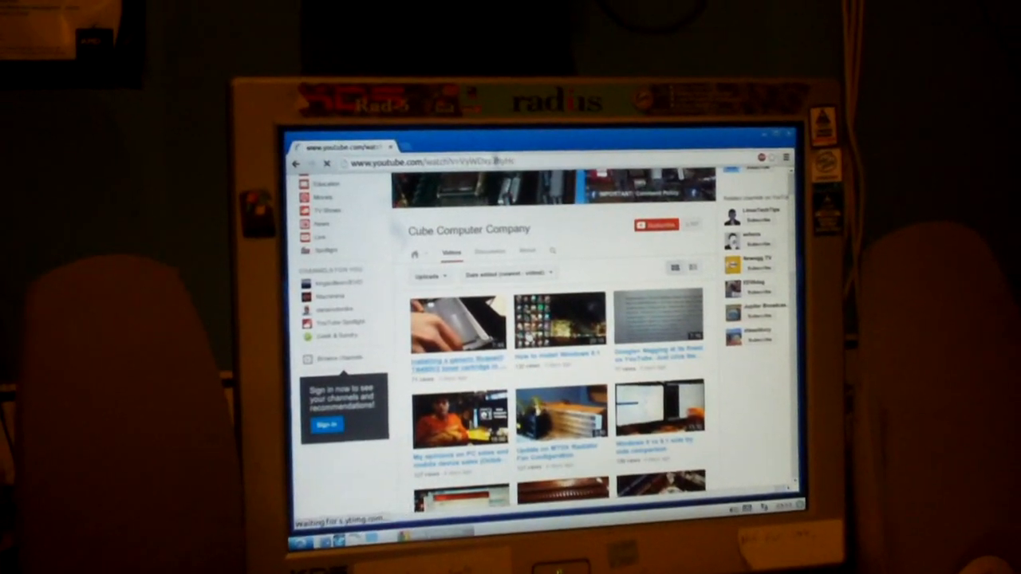
click(459, 323)
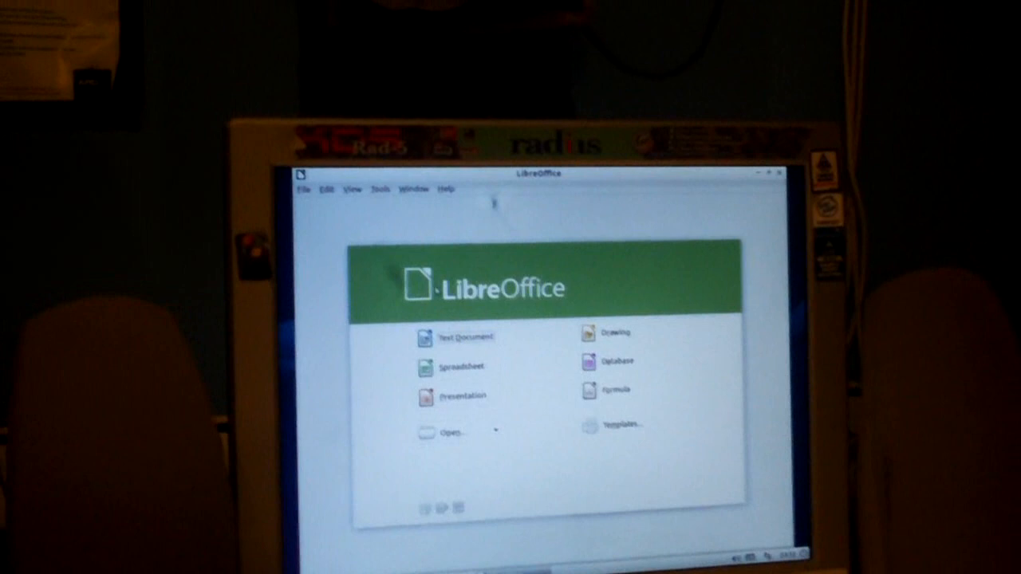
Step: Choose Text Document in the LibreOffice Start Center to create Untitled 1
click(463, 337)
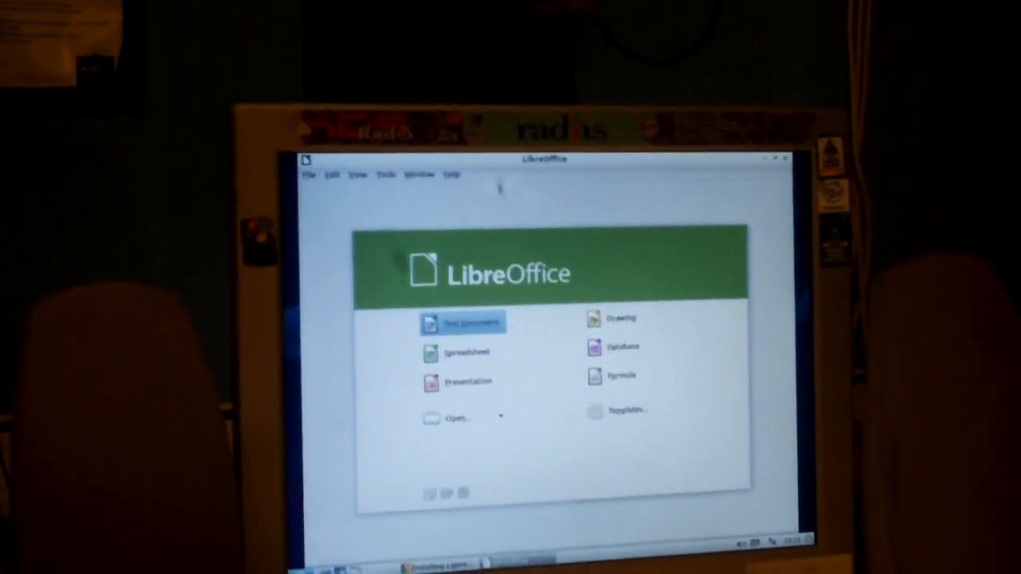
click(465, 322)
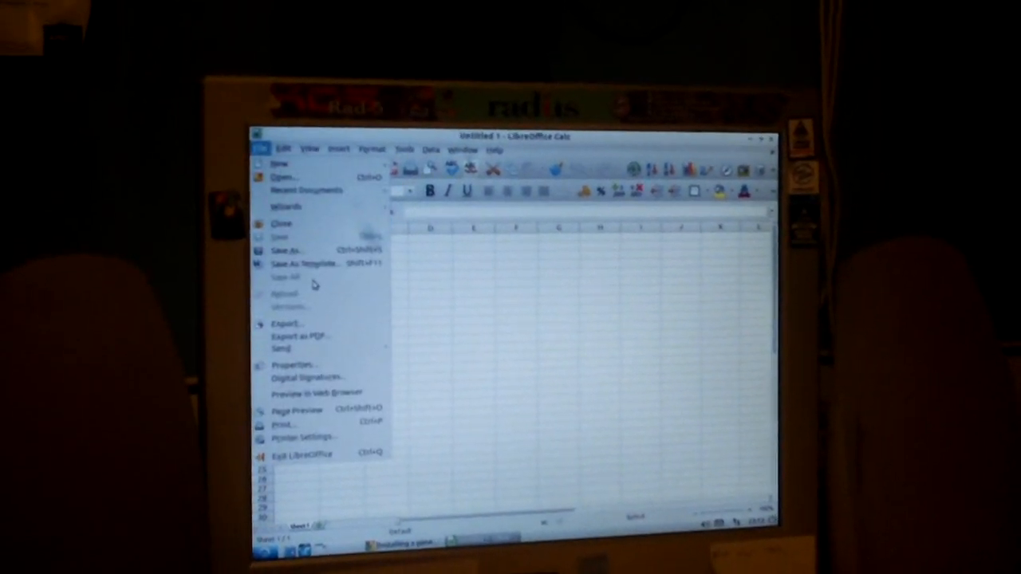
Step: Select an entry from the LibreOffice Calc File menu
click(287, 250)
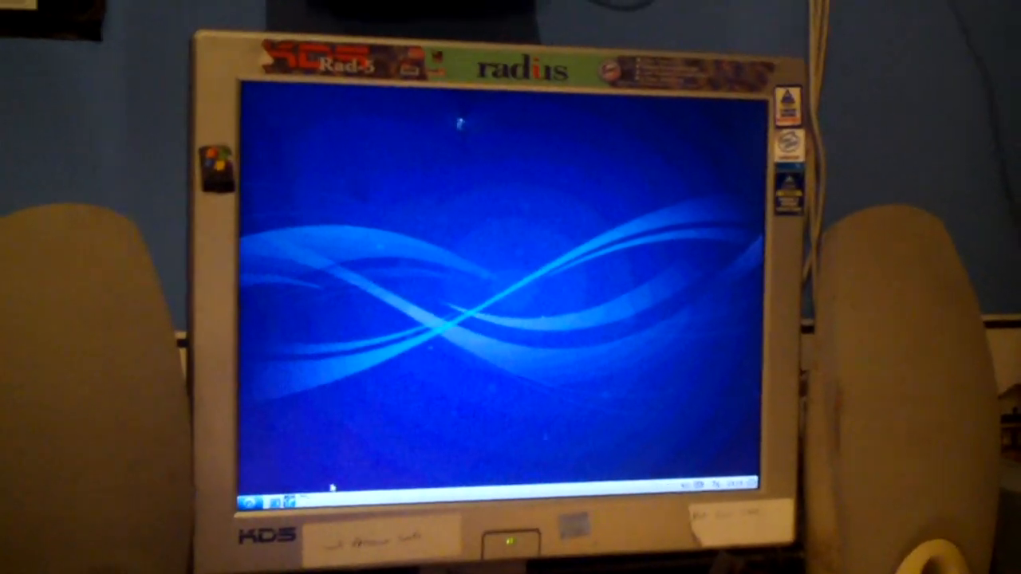
Step: Launch Lubuntu Software Center from the start menu's System Tools
click(251, 500)
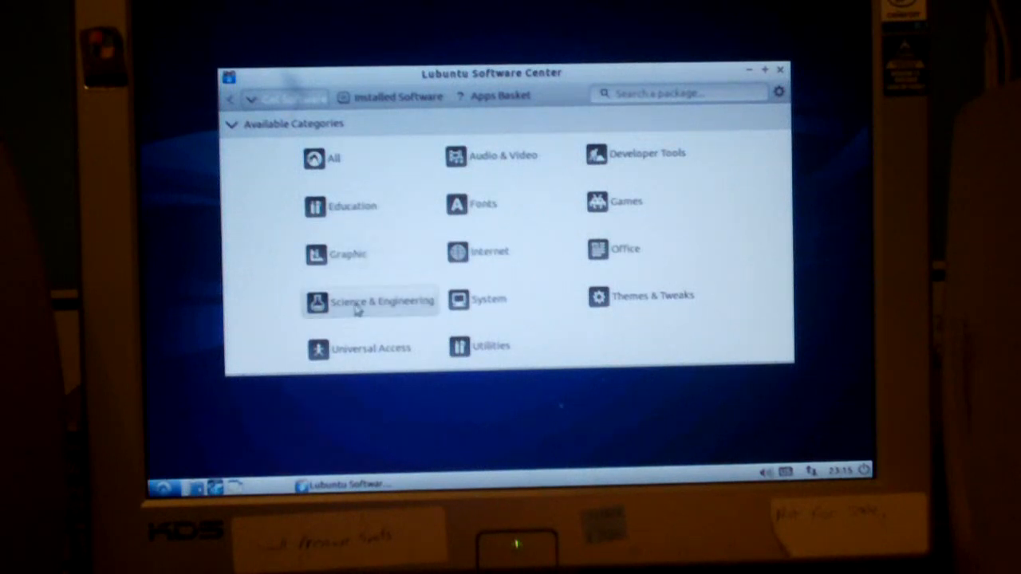
mouse_move(666, 299)
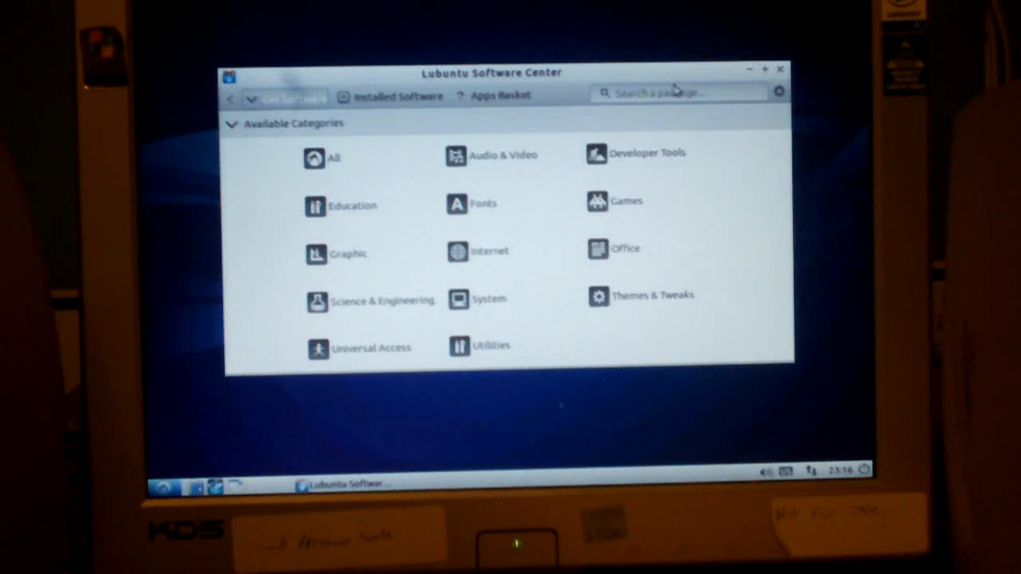
Step: Search the Software Center for 'paint', browse the results, then clear the search
click(678, 93)
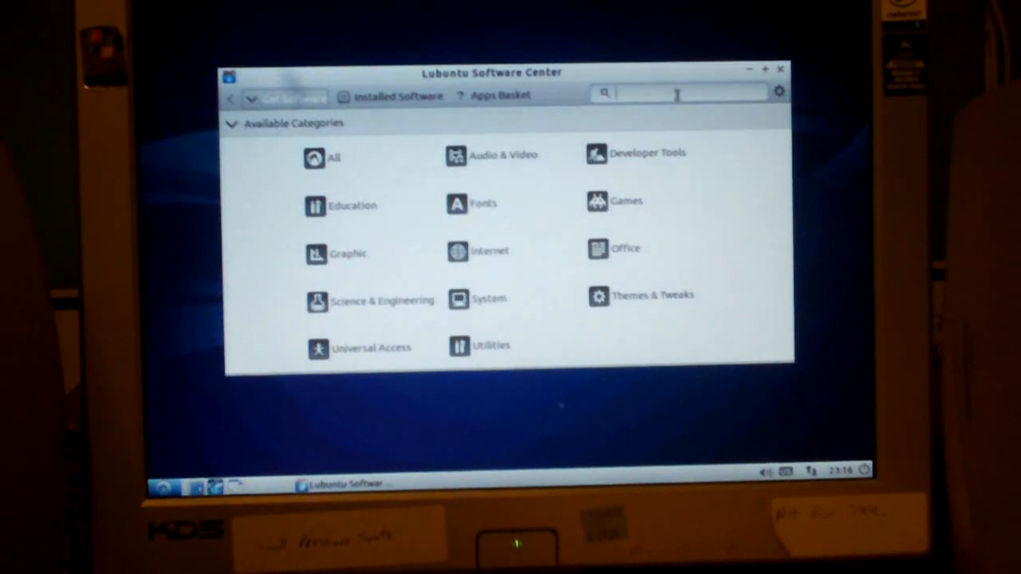
text(paint)
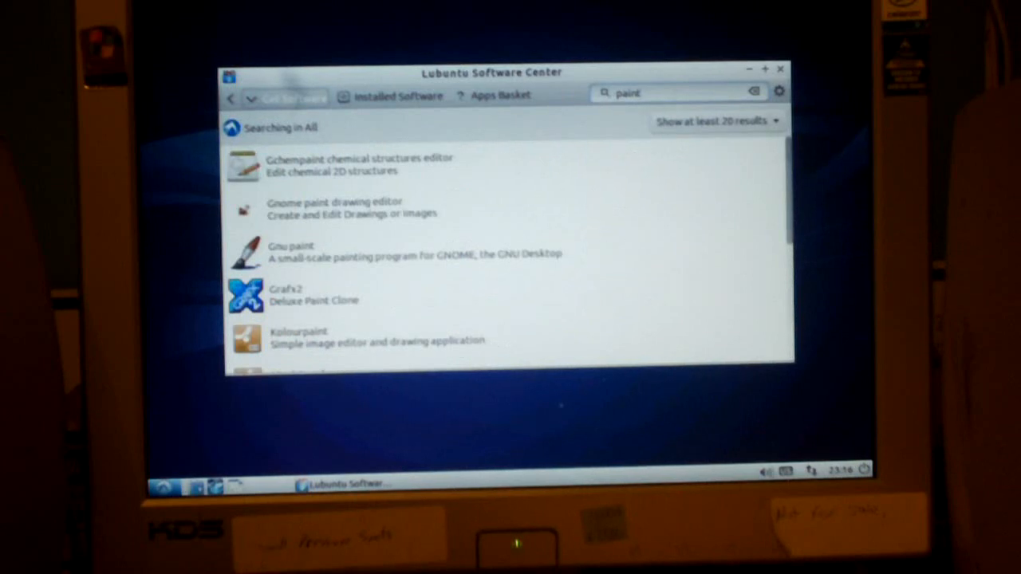
scroll(down, 3)
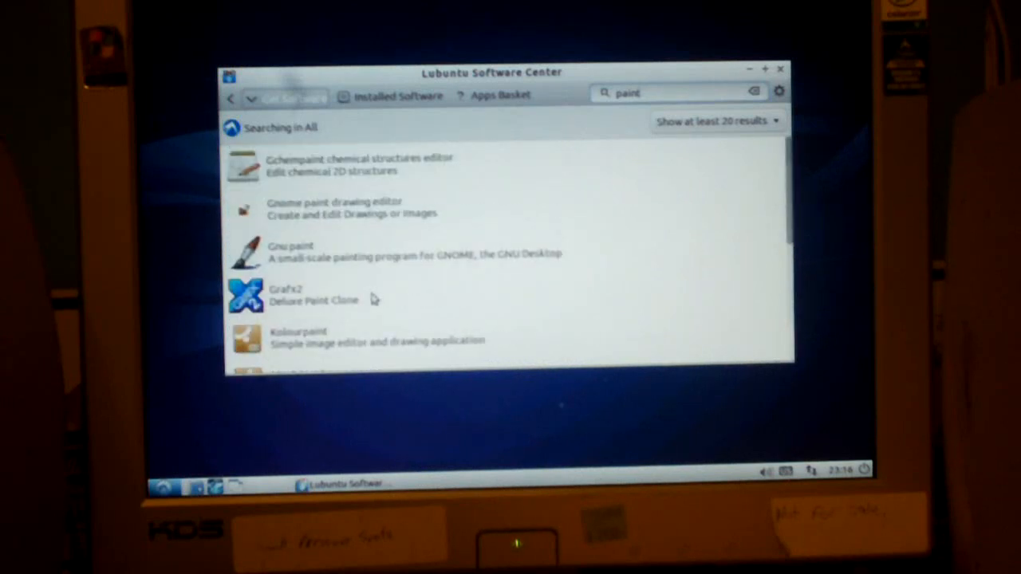
scroll(down, 3)
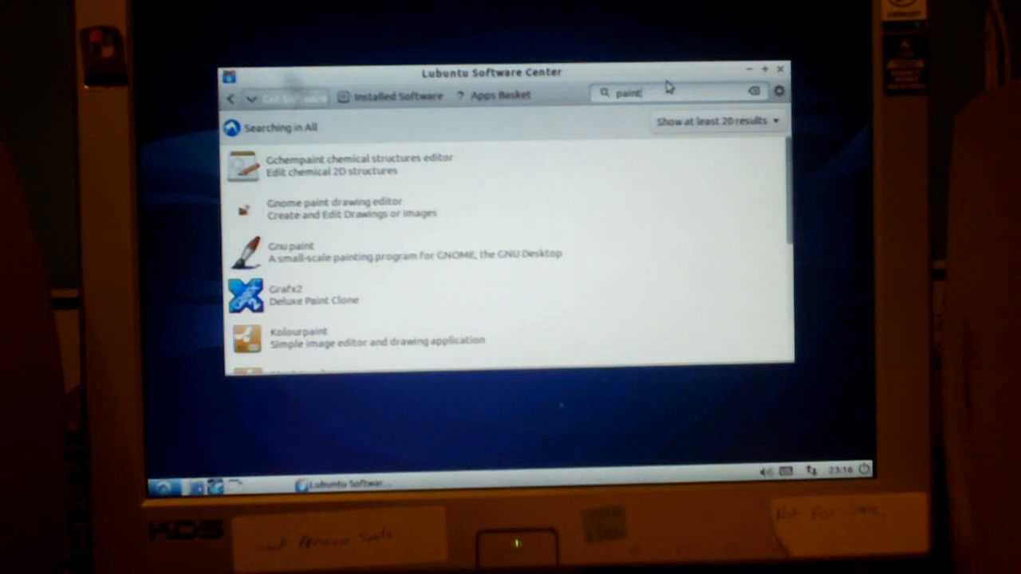
click(753, 91)
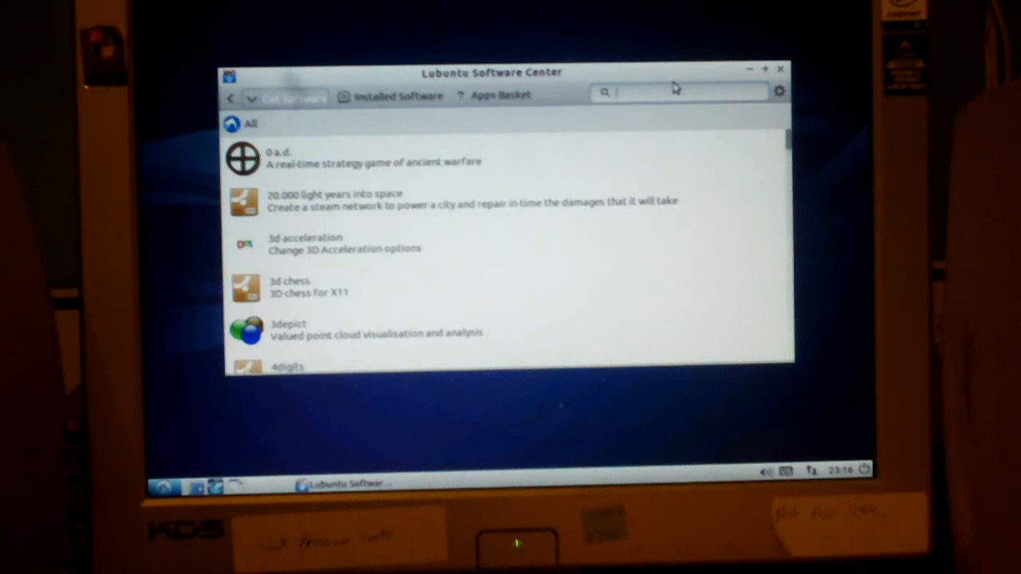
Step: Search 'gimp', select Gimp image editor, and add it to the Apps Basket
text(gimp)
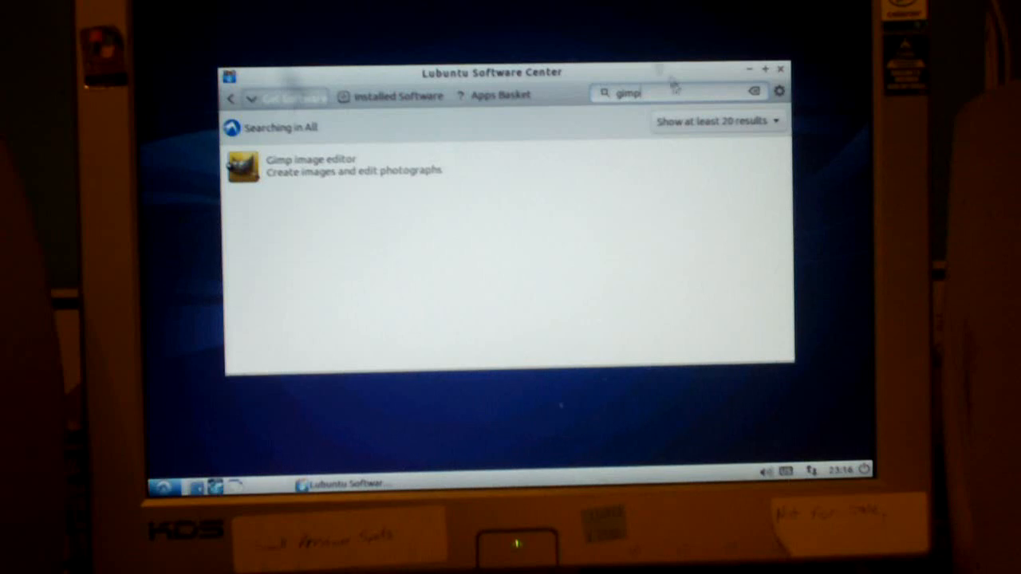
click(343, 165)
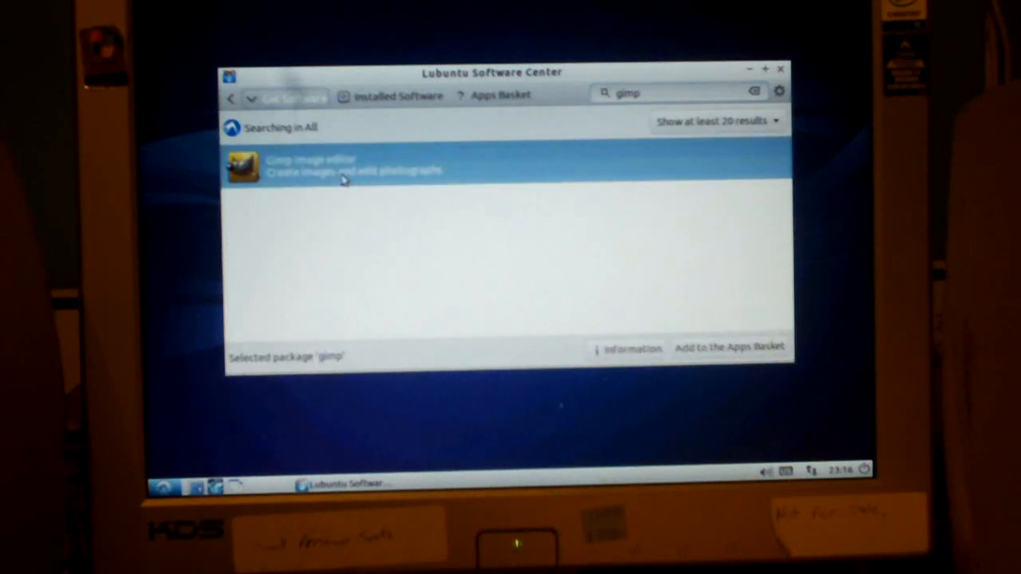
mouse_move(642, 231)
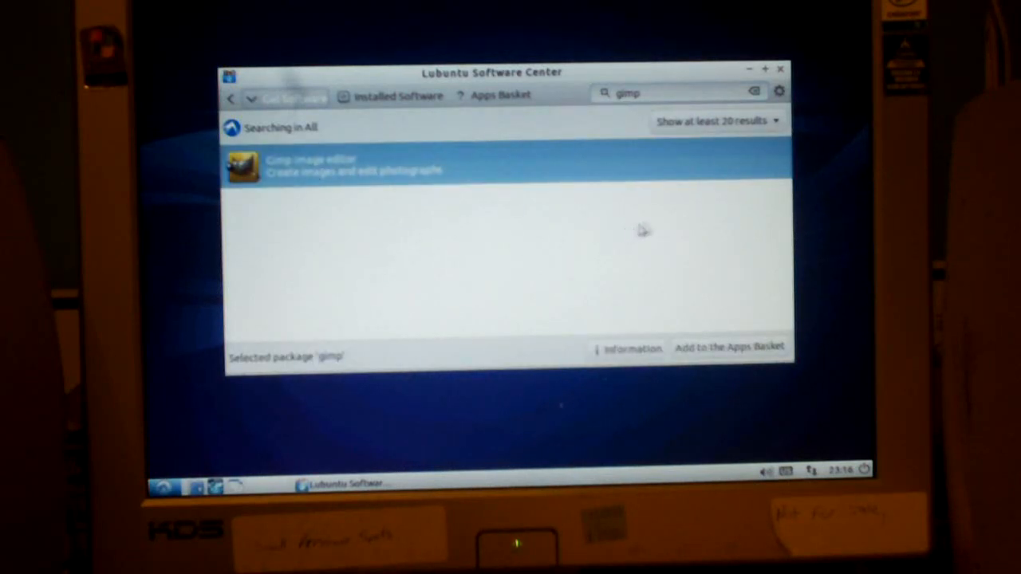
click(729, 347)
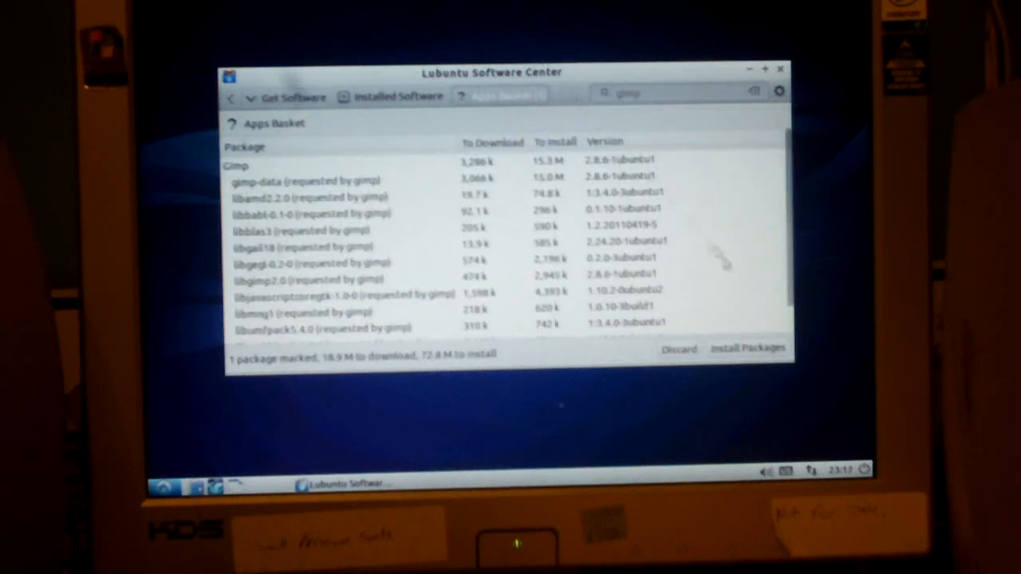
Step: Install the GIMP packages from the Apps Basket
scroll(down, 3)
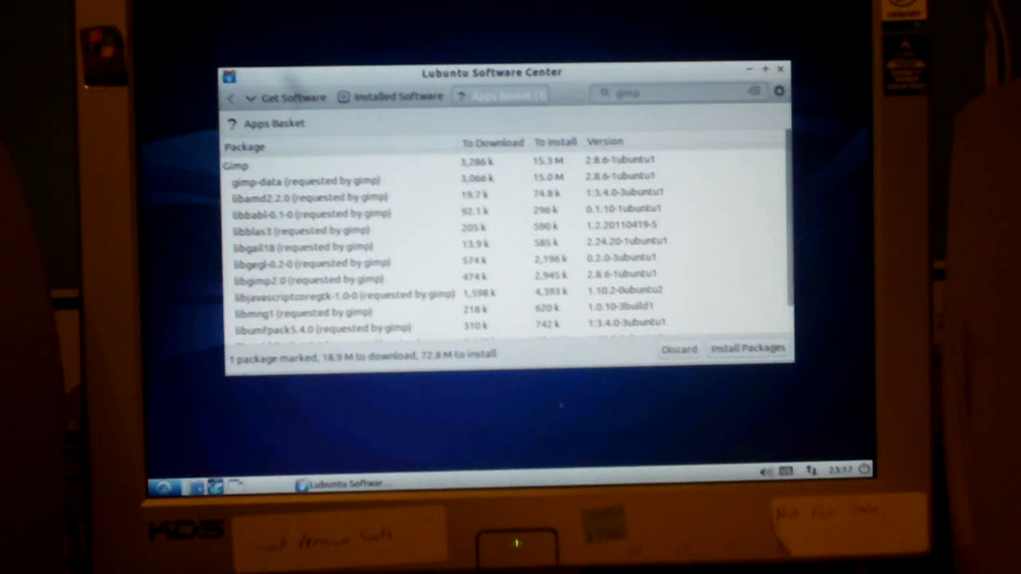
click(746, 348)
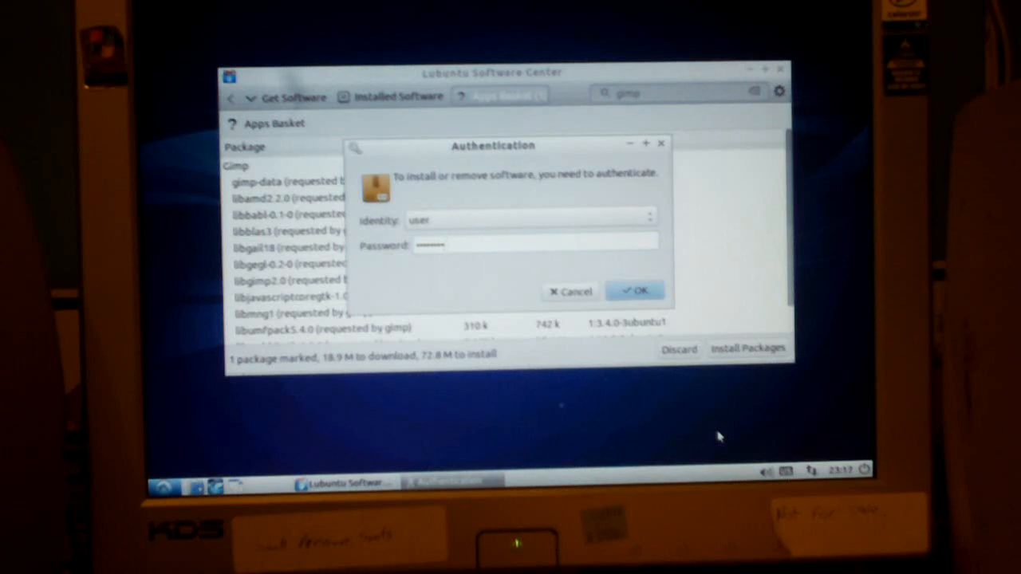
Step: Confirm the Authentication dialog with OK so the GIMP installation finishes
click(634, 290)
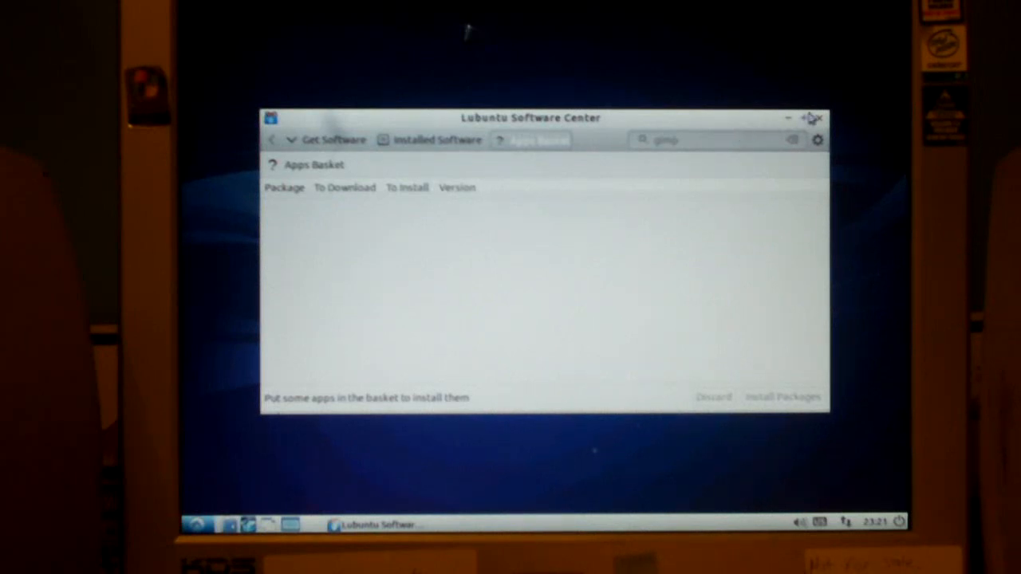
Step: Close the Software Center and browse the Graphics menu, now listing GIMP Image Editor
click(820, 118)
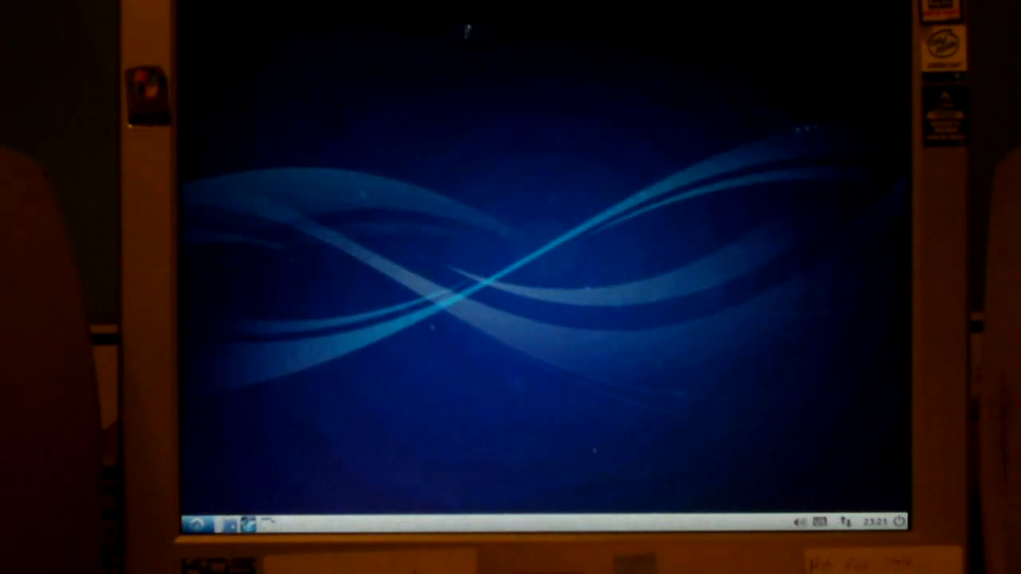
click(196, 524)
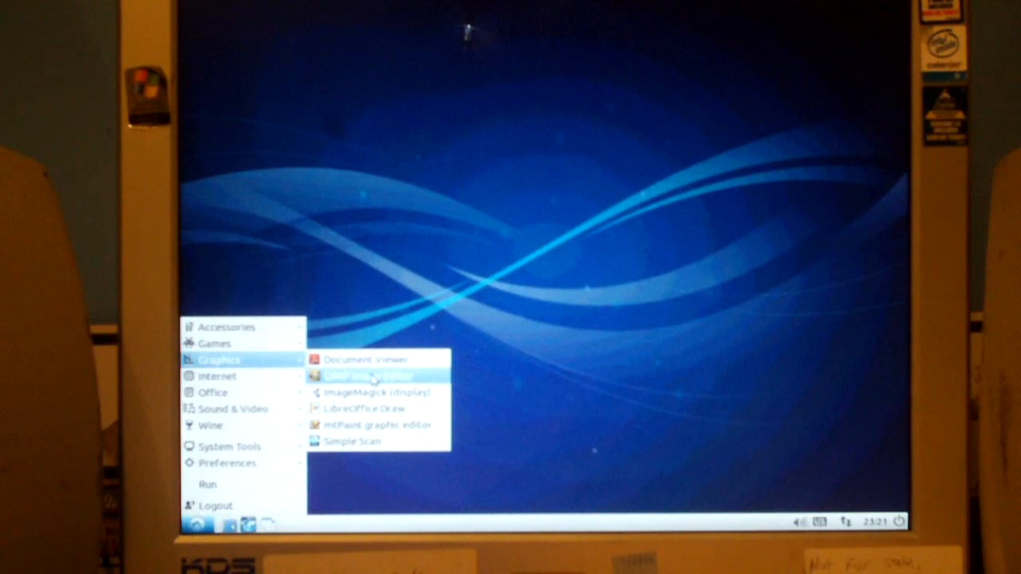
click(359, 375)
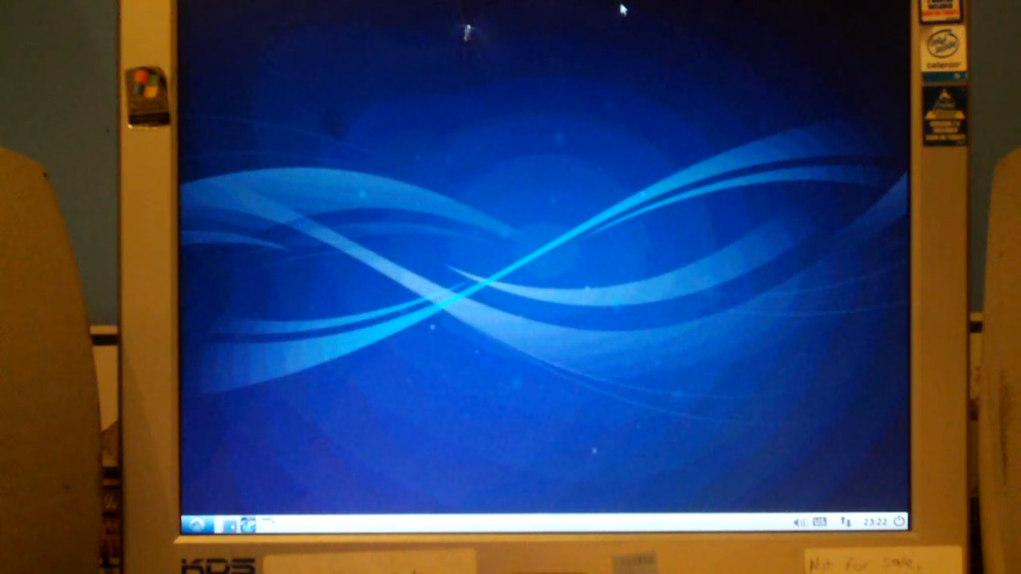
mouse_move(618, 7)
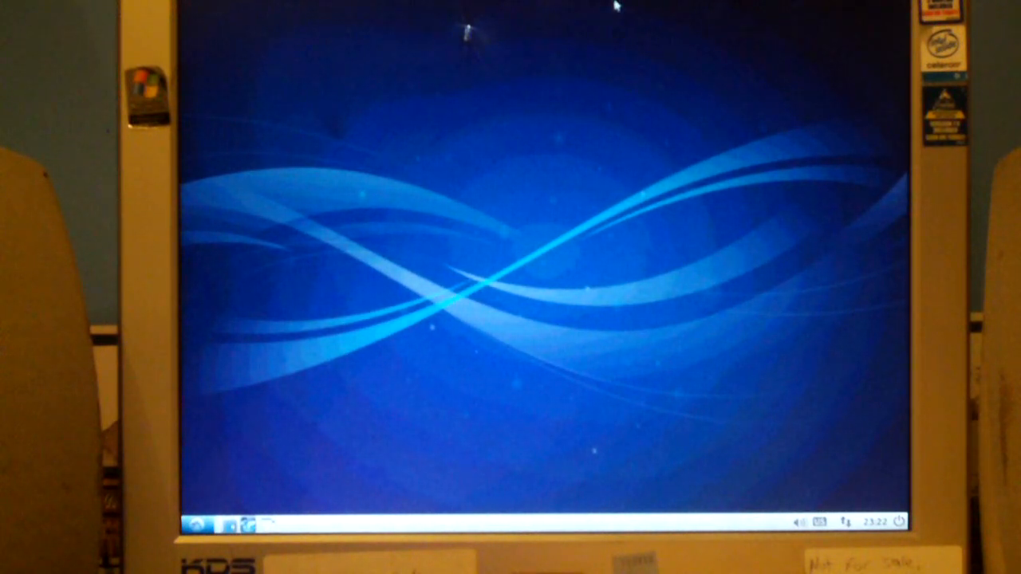